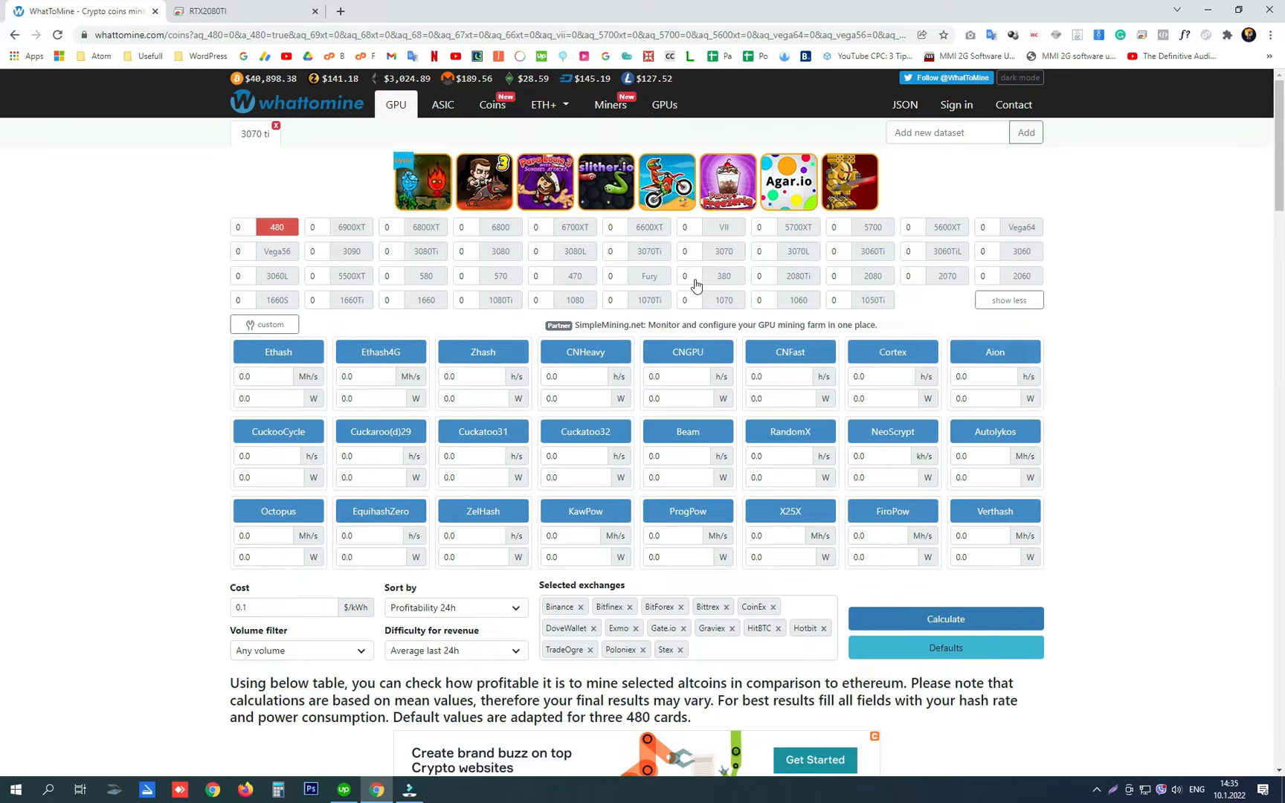
pyautogui.moveTo(797, 275)
pyautogui.write('99')
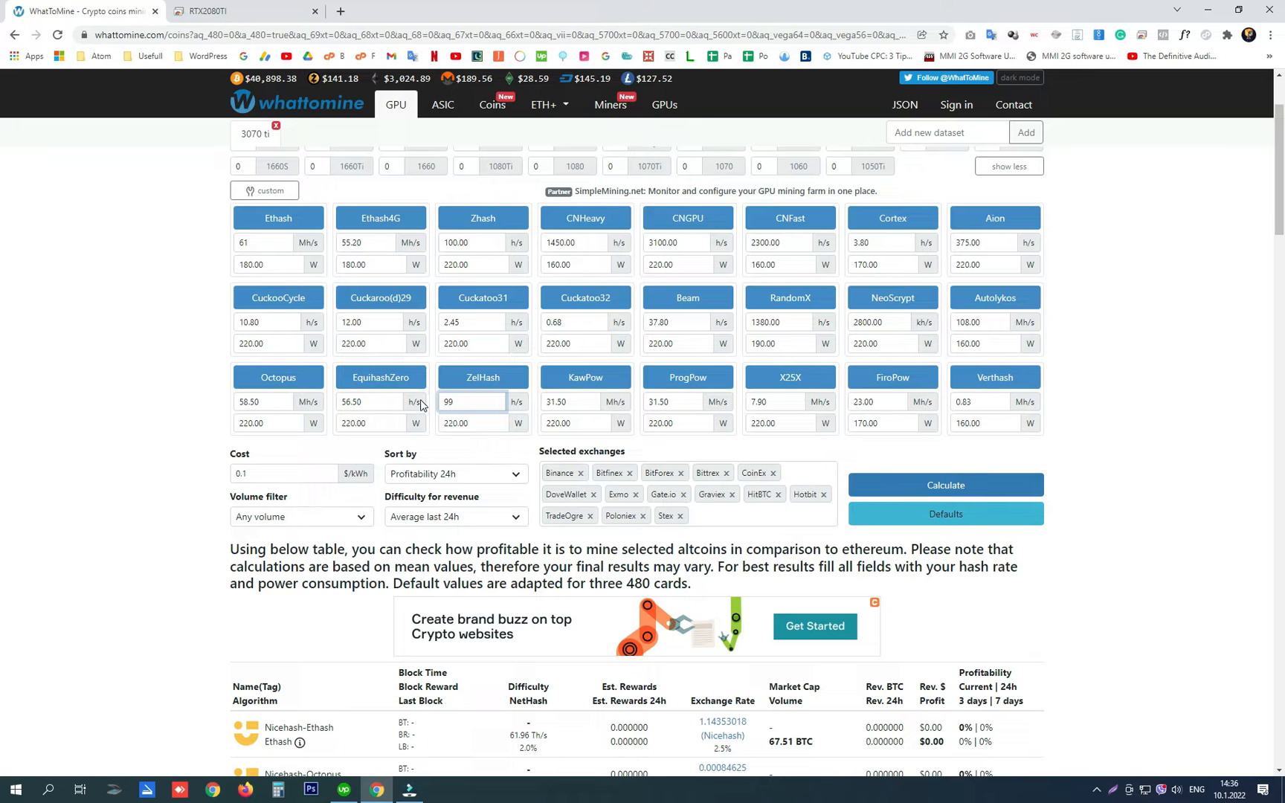
pyautogui.moveTo(482, 377)
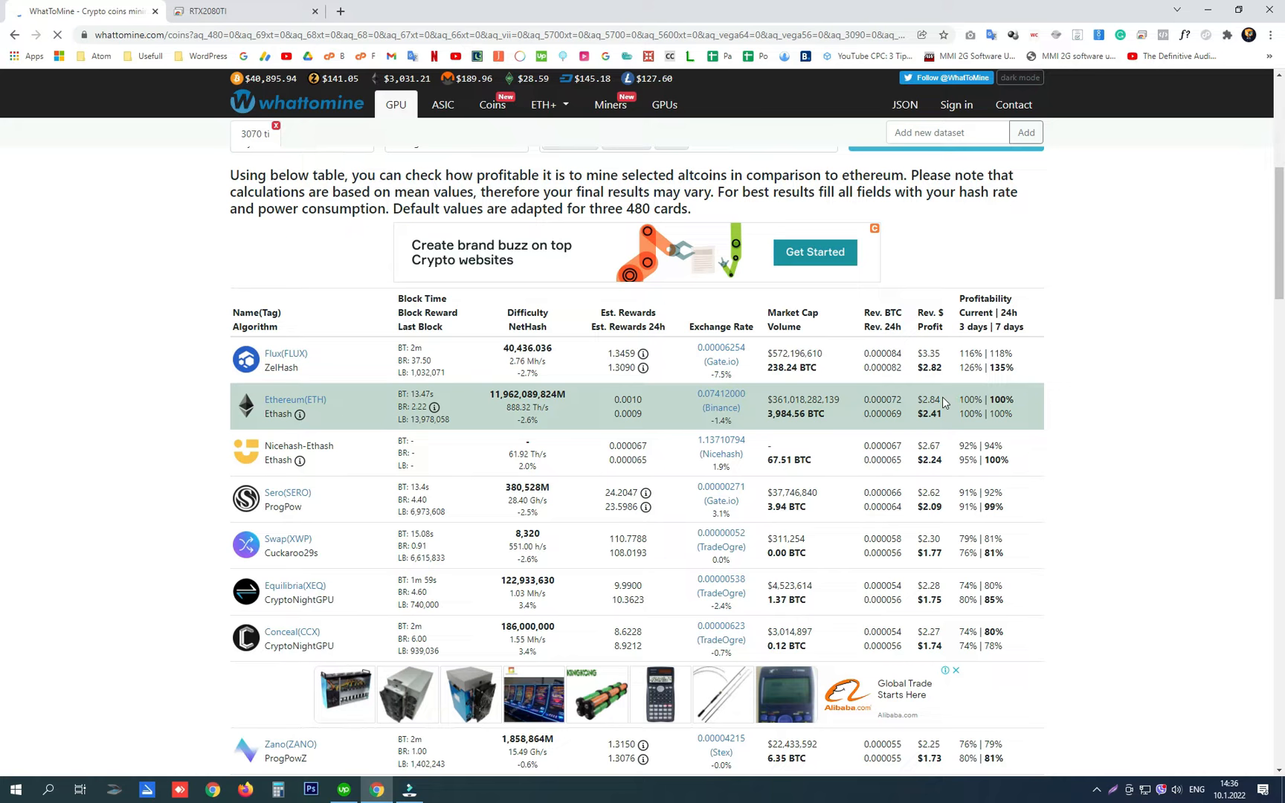
# On the RTX2080TI remote machine, close the miniZ miner window and GPU-Z.
pyautogui.click(209, 11)
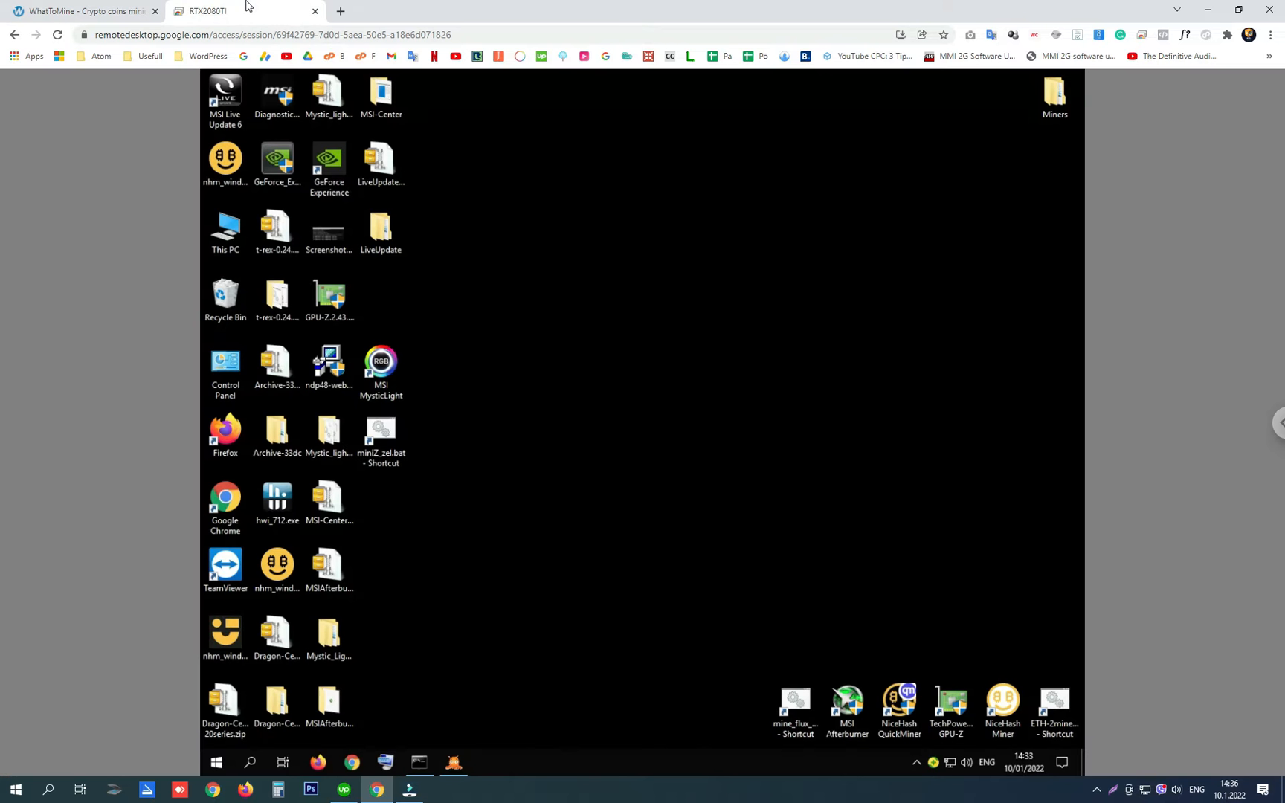
pyautogui.rightClick(452, 762)
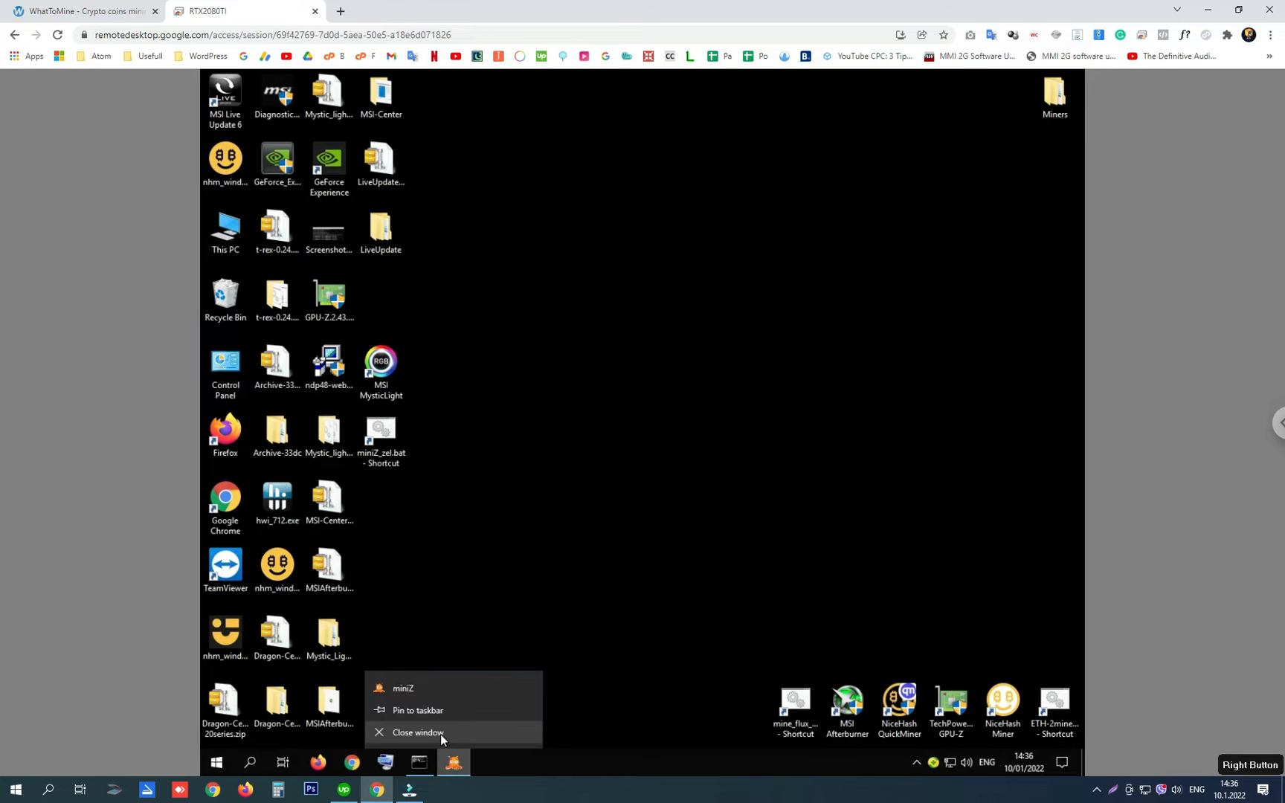
pyautogui.click(418, 731)
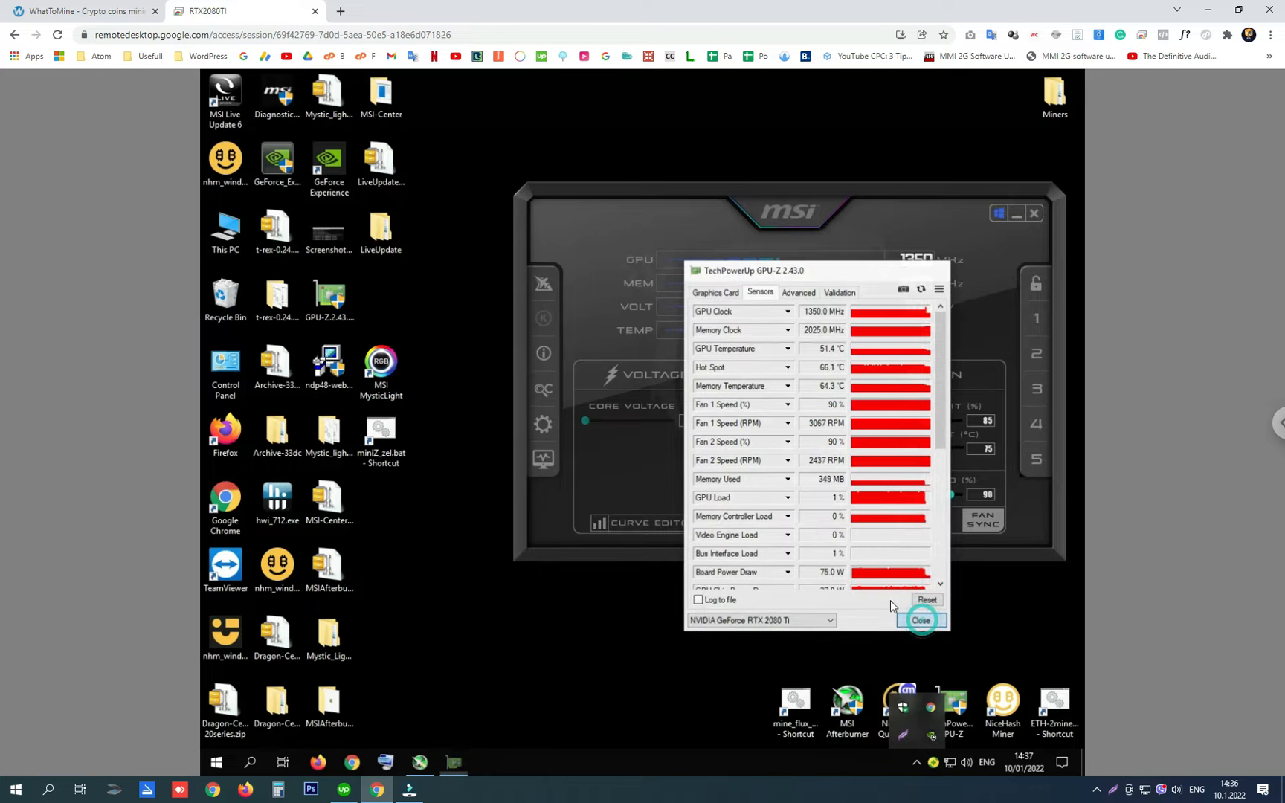
pyautogui.click(918, 619)
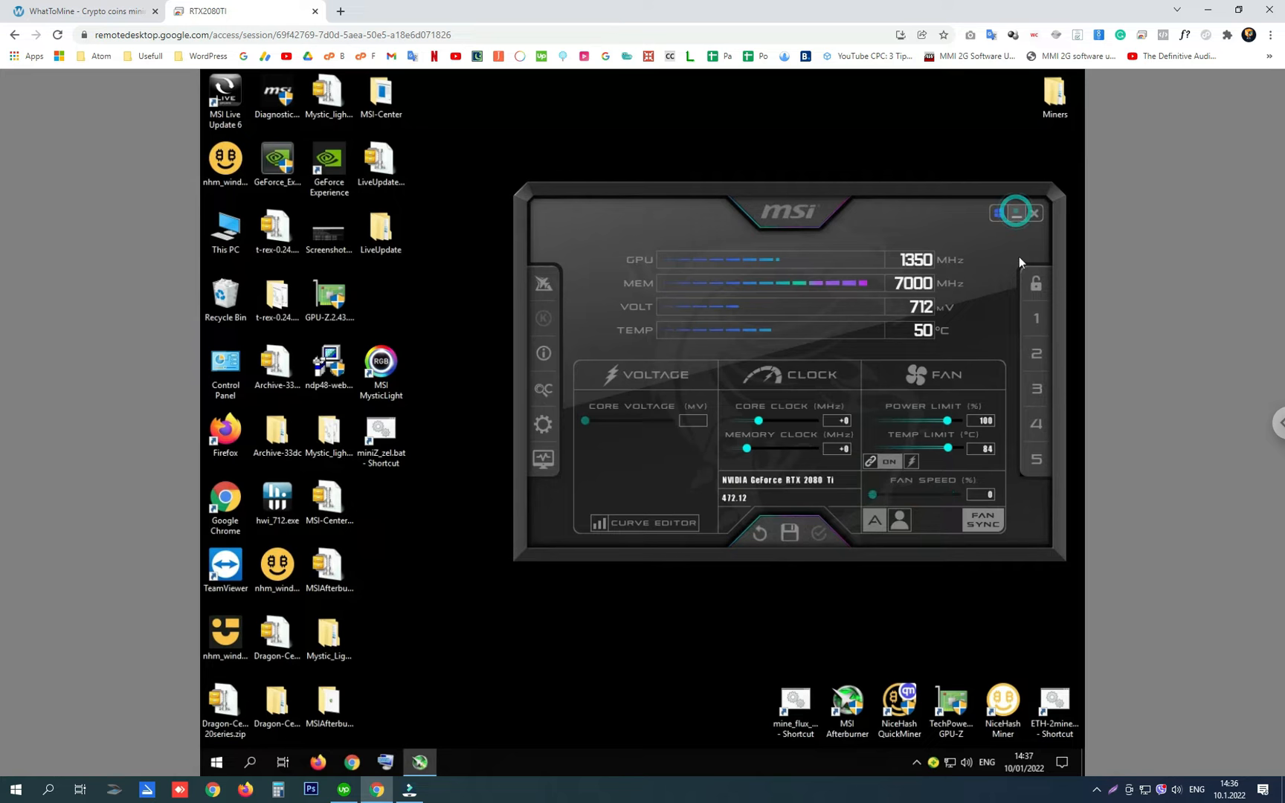
# Open ETH-2miners-Overclock.bat in Notepad to view its T-Rex command.
pyautogui.rightClick(1054, 713)
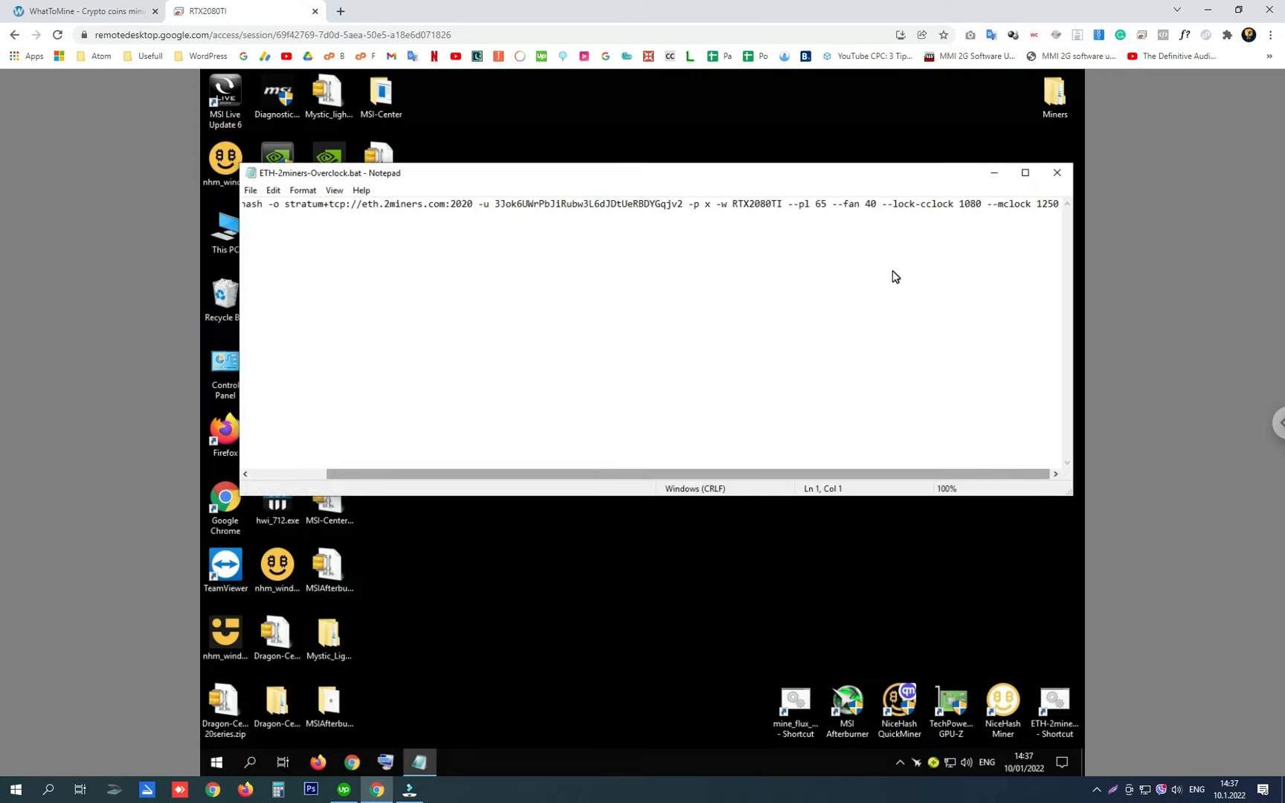
# Run the ETH-2miners-Overclock.bat T-Rex miner at about 60.84 MH/s, then close its console.
pyautogui.doubleClick(805, 203)
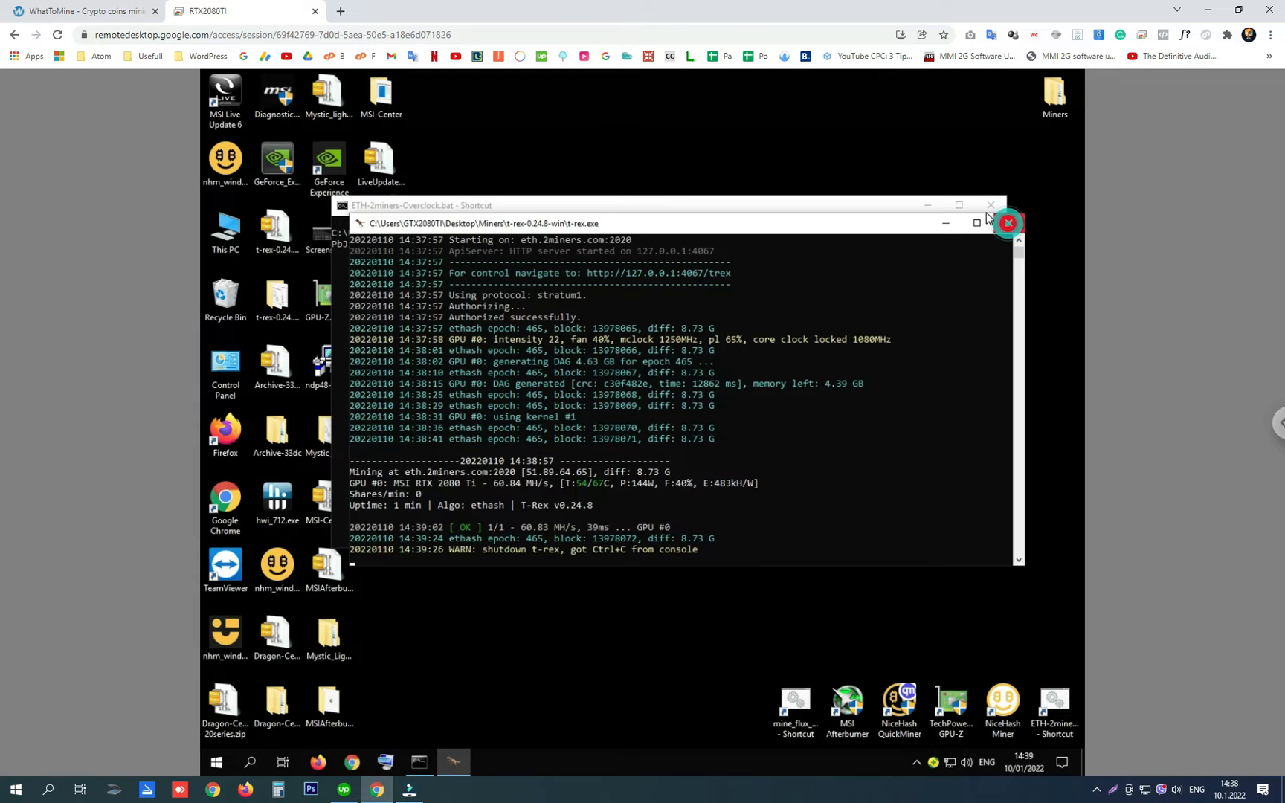
pyautogui.click(1007, 223)
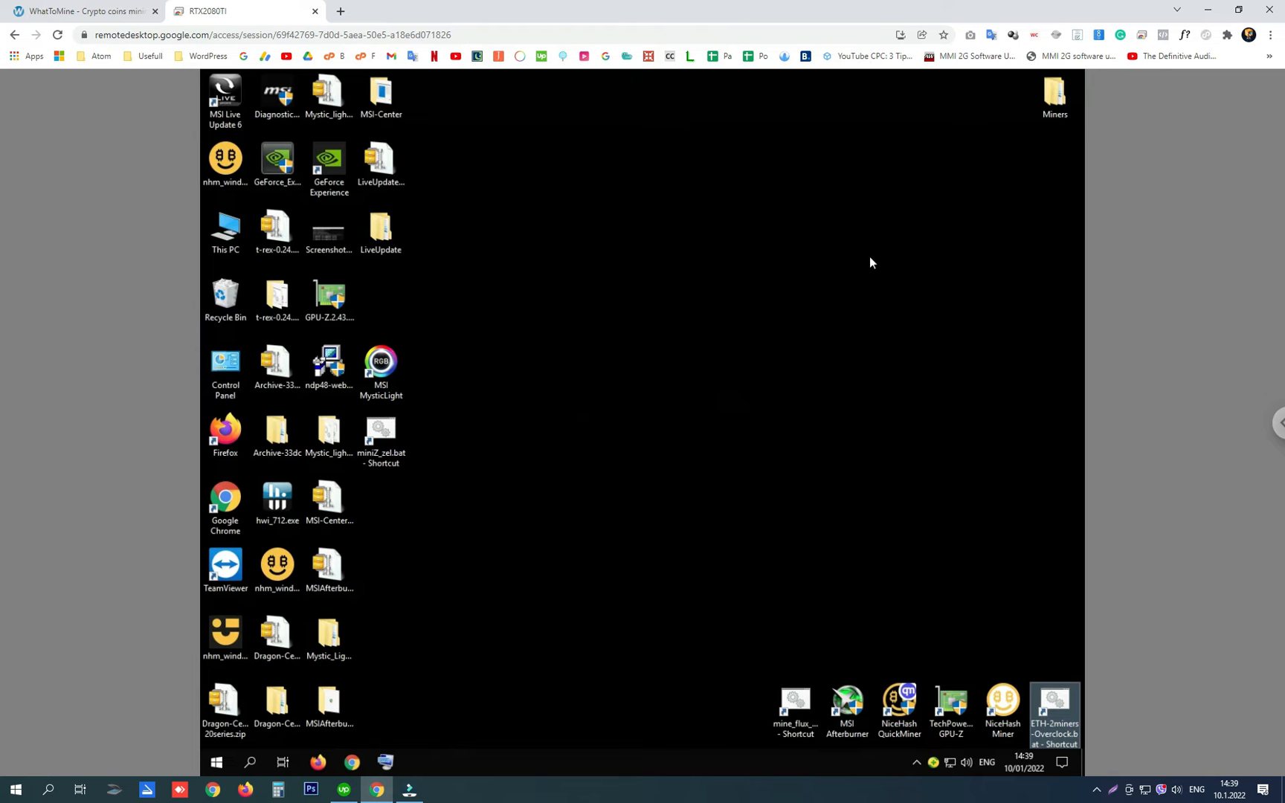
# Run mine_flux_overclock-1000.bat from Miners\gminer_2_71_windows64, mining Flux near 82.3 Sol/s.
pyautogui.doubleClick(1055, 95)
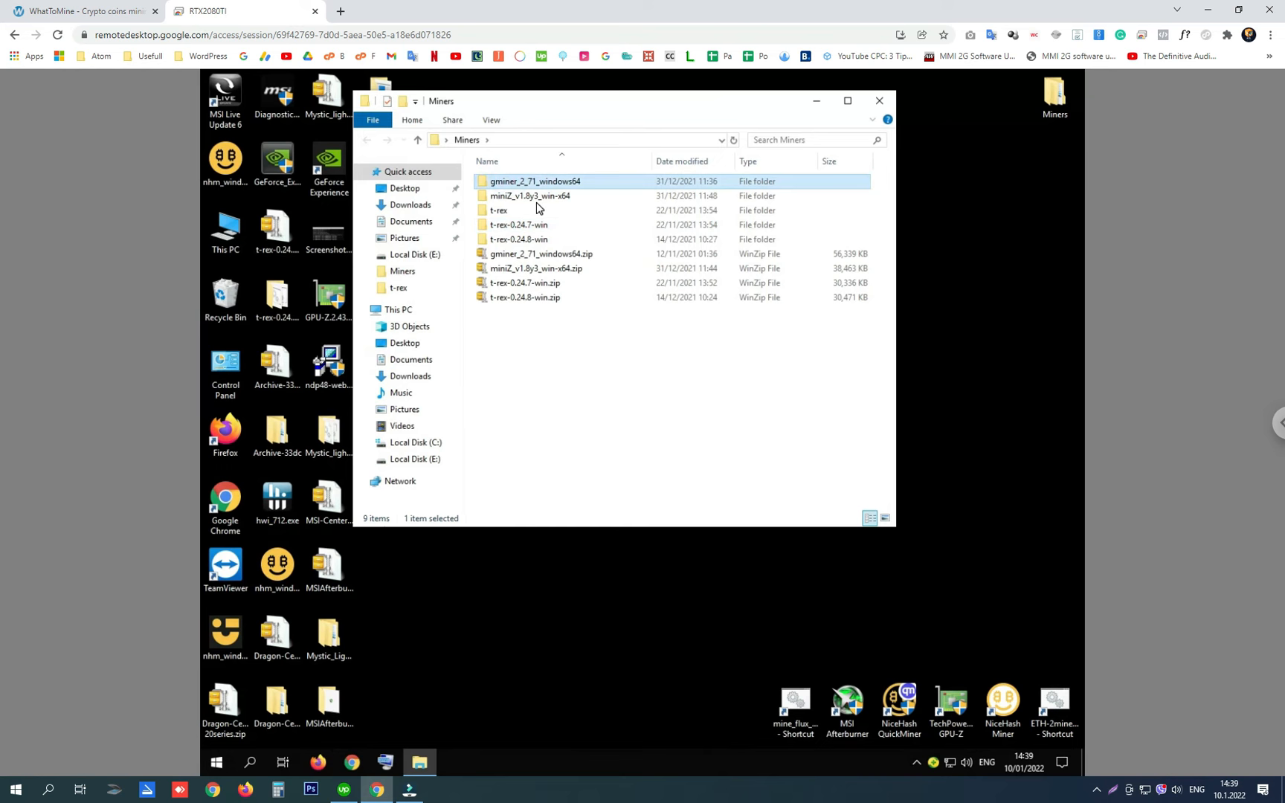
pyautogui.doubleClick(535, 181)
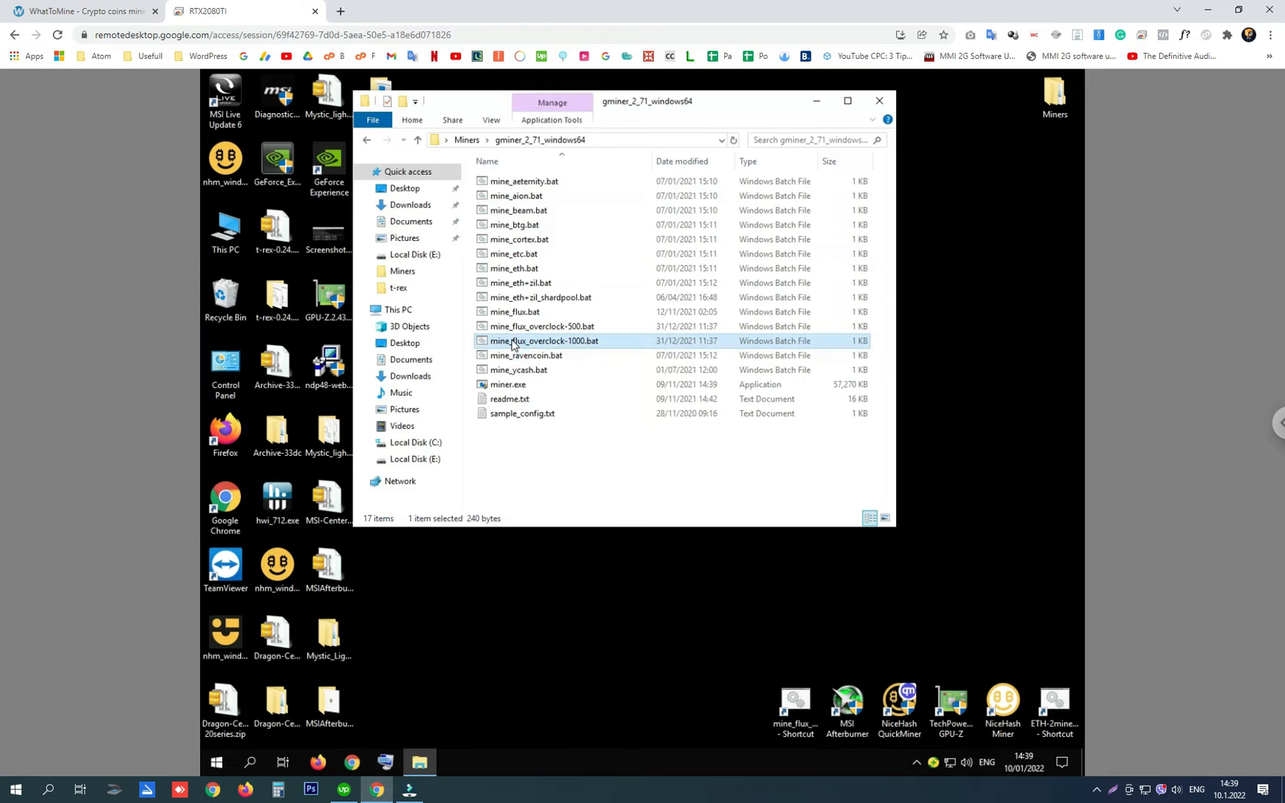
pyautogui.doubleClick(545, 340)
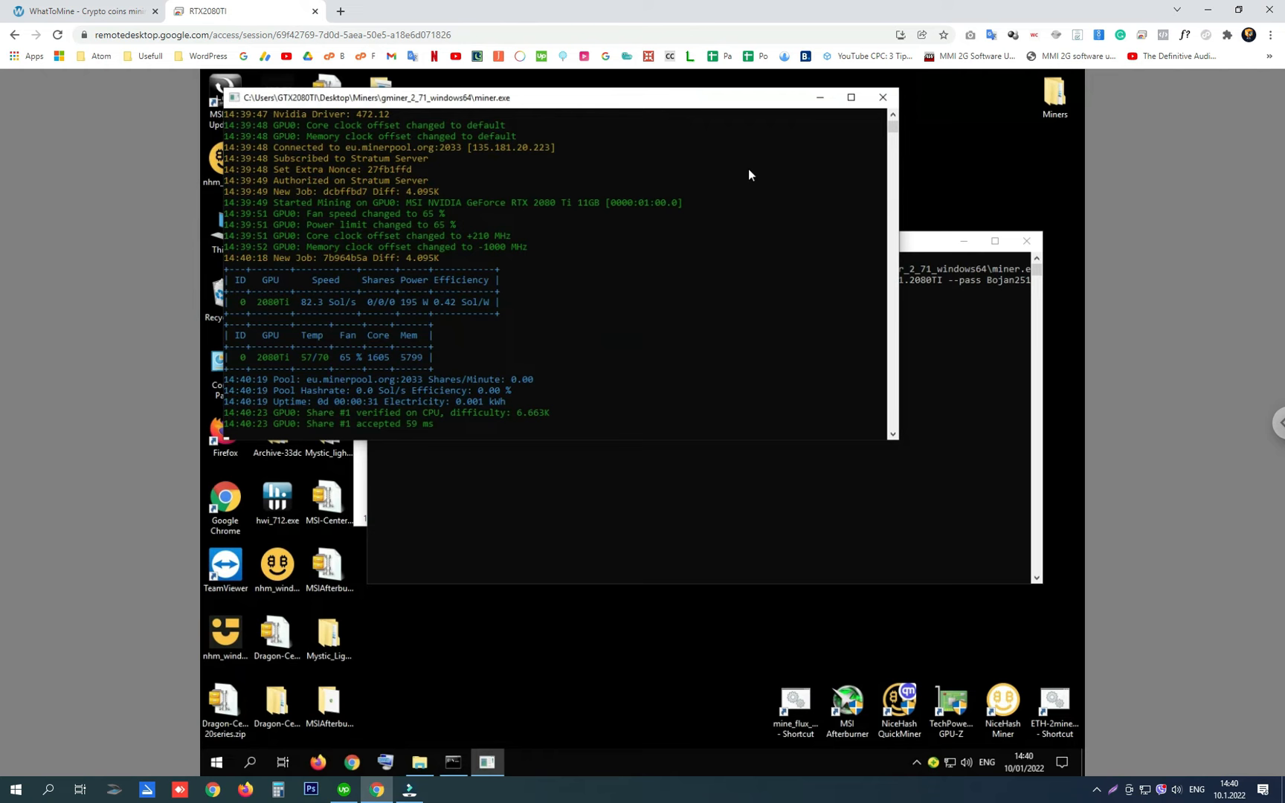
pyautogui.moveTo(878, 111)
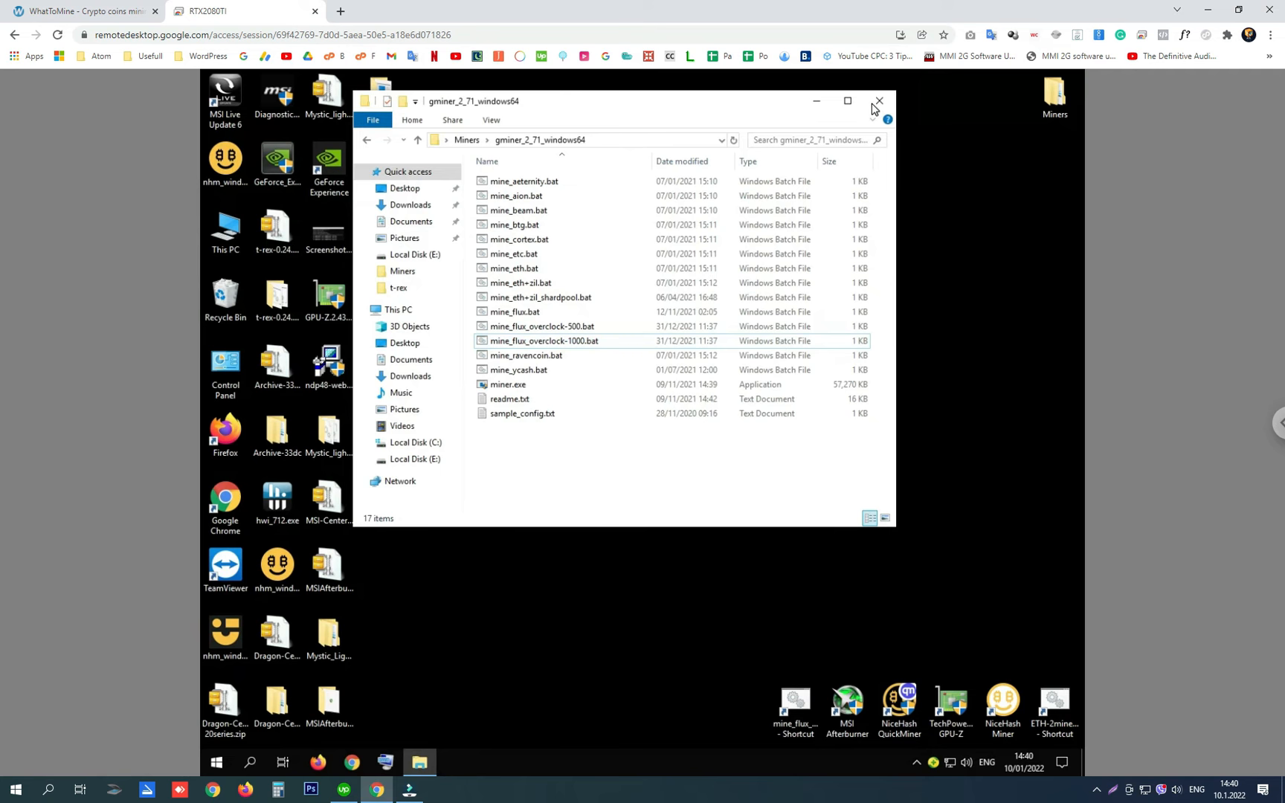
# Close Explorer, launch miniZ_zel.bat for Flux, and open MSI Afterburner.
pyautogui.click(878, 101)
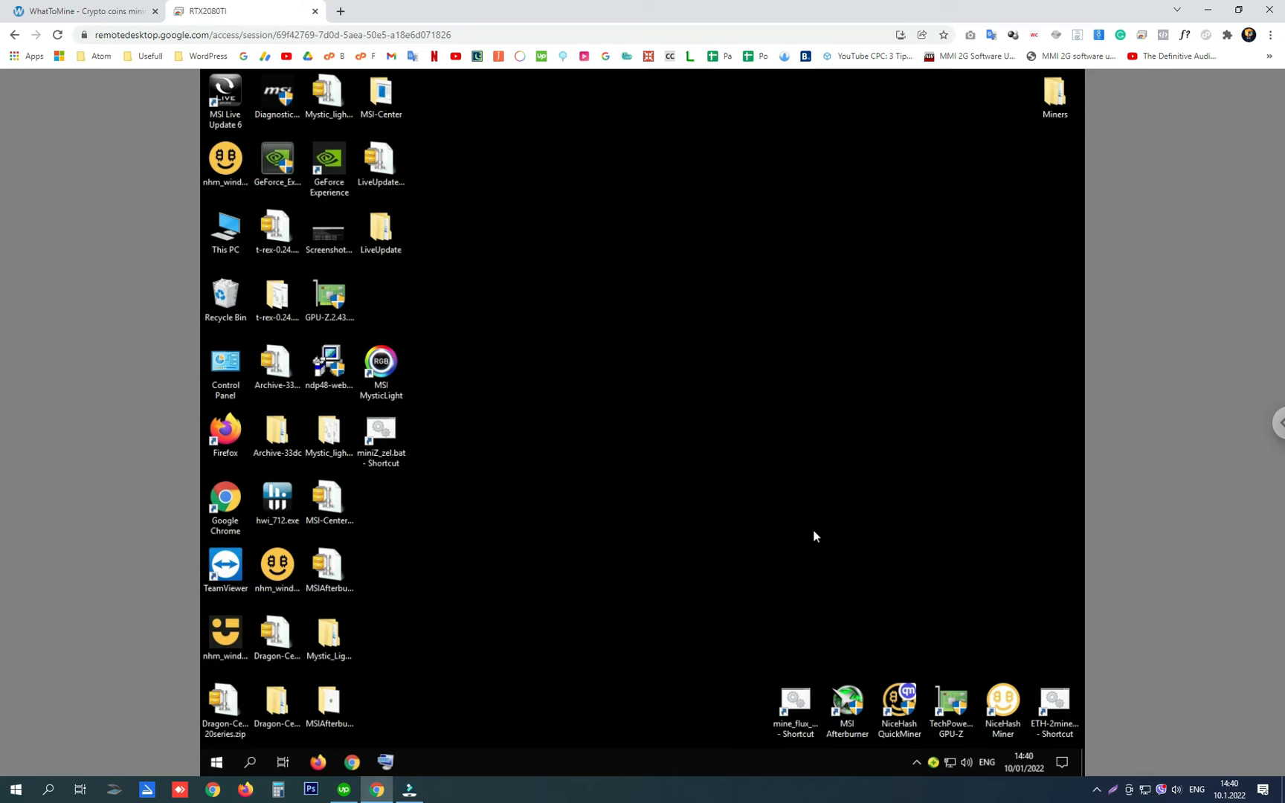
pyautogui.doubleClick(380, 435)
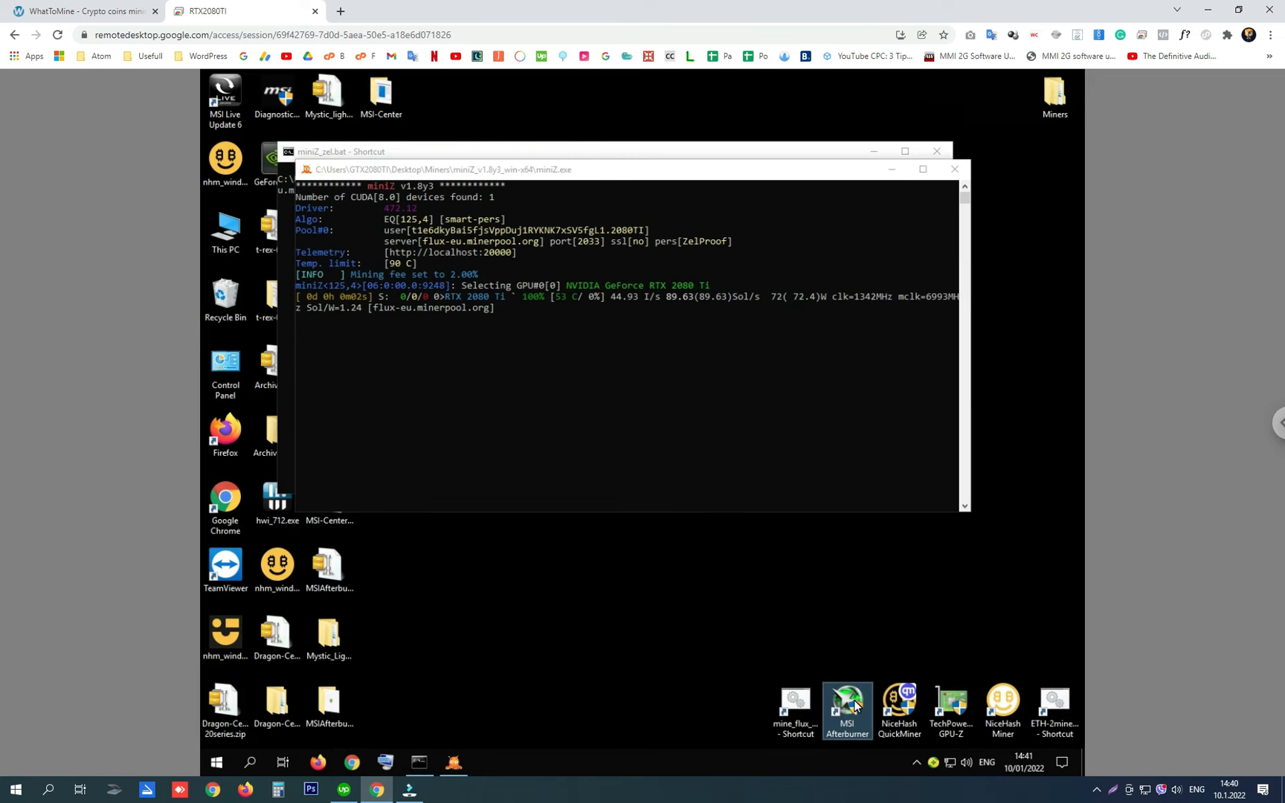
pyautogui.click(845, 707)
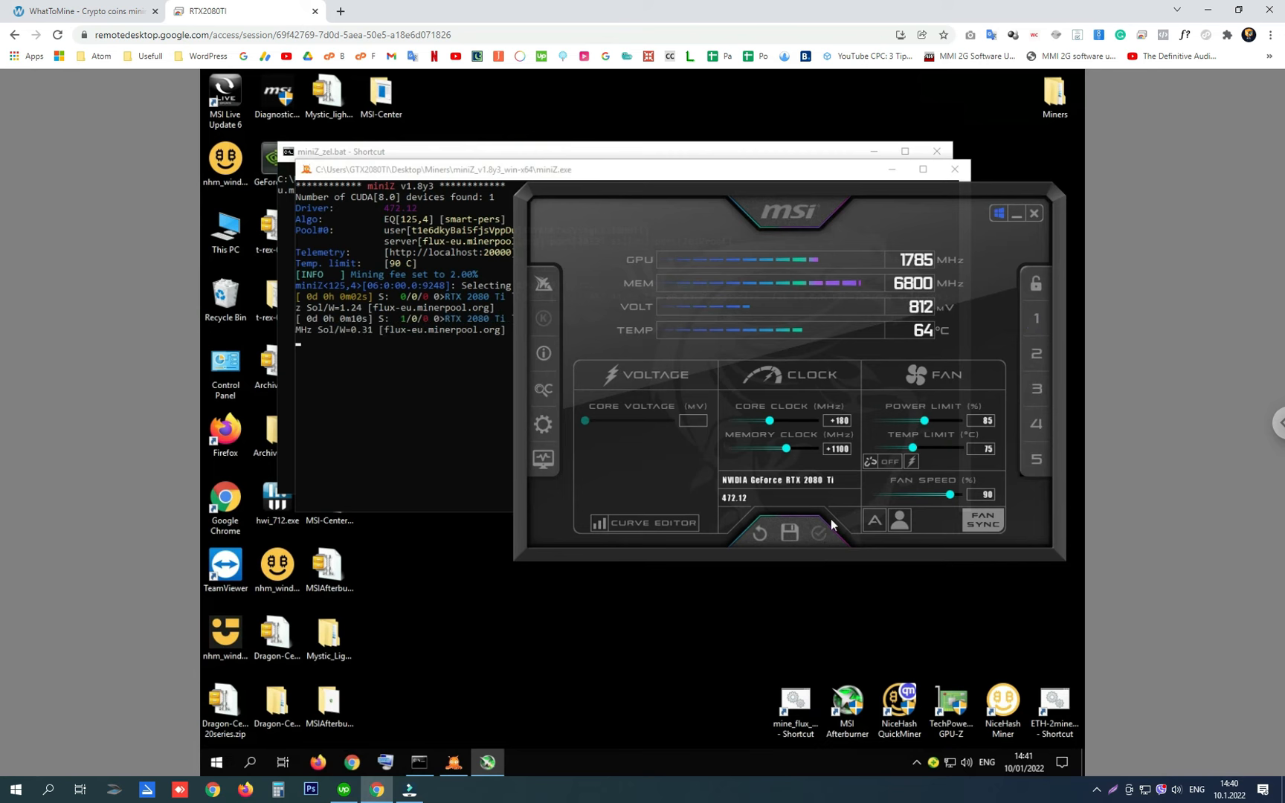